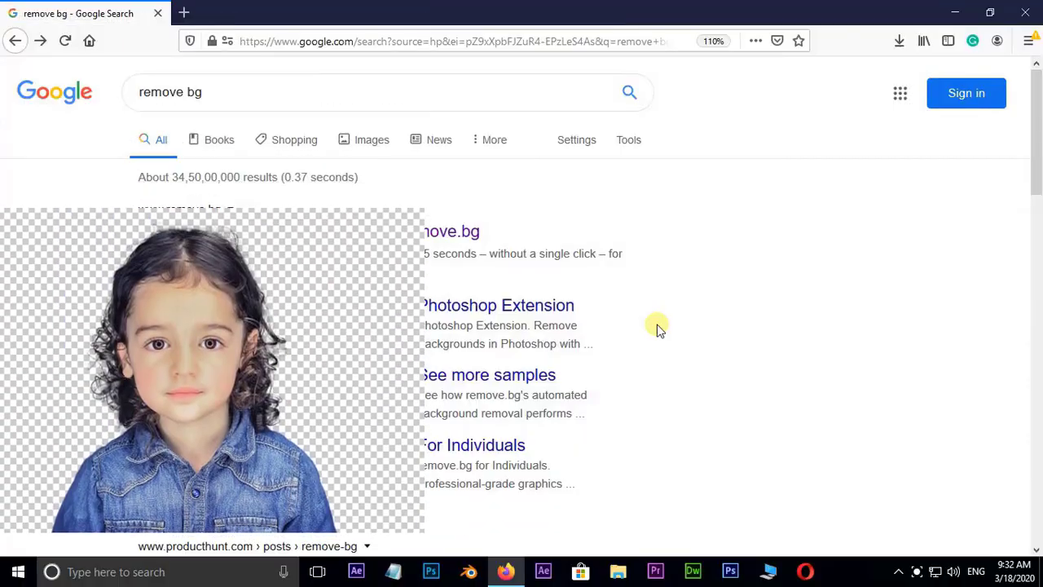
Scroll the Google results for 'remove bg' toward the remove.bg site link
scroll("up", 3)
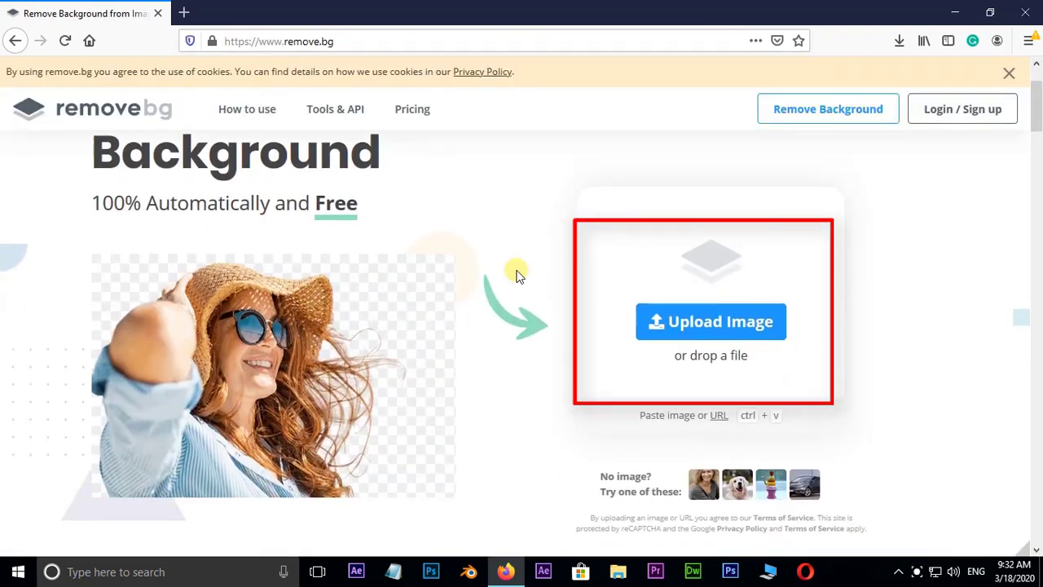
mouse_move(701, 372)
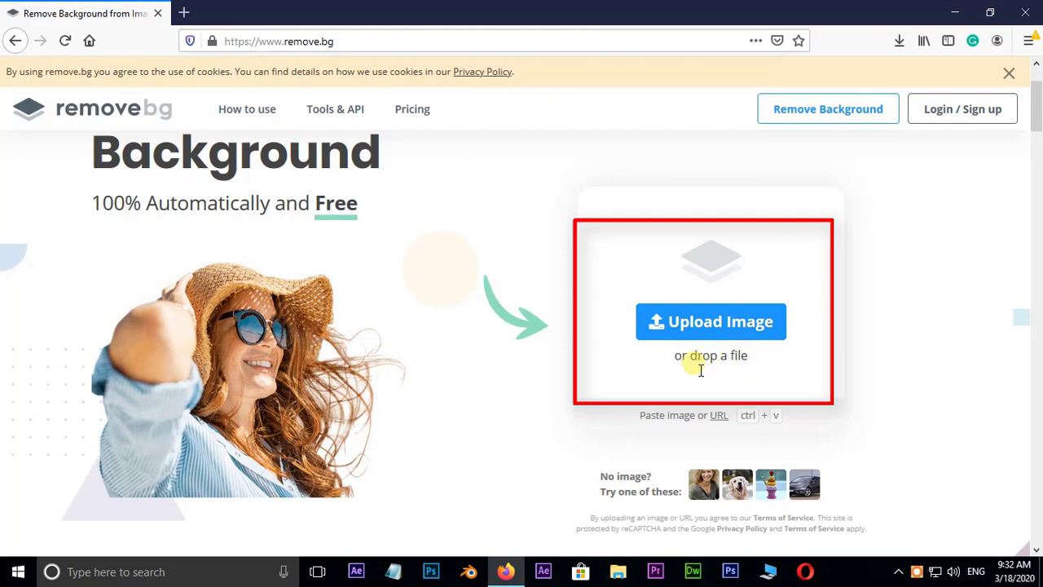
Upload child-807533_1920.jpg from the computer to remove.bg for background removal
left_click(711, 321)
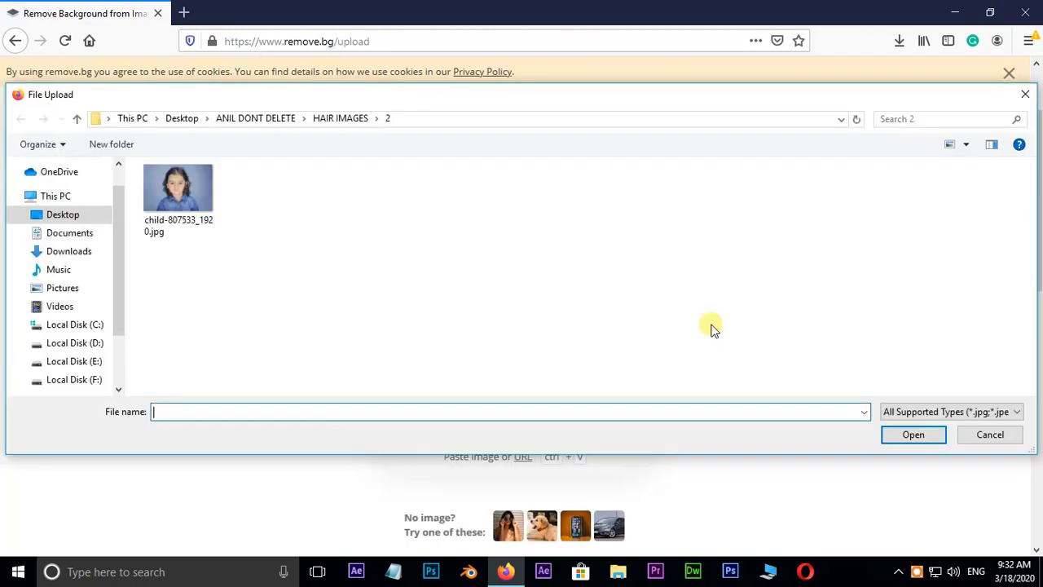
right_click(178, 187)
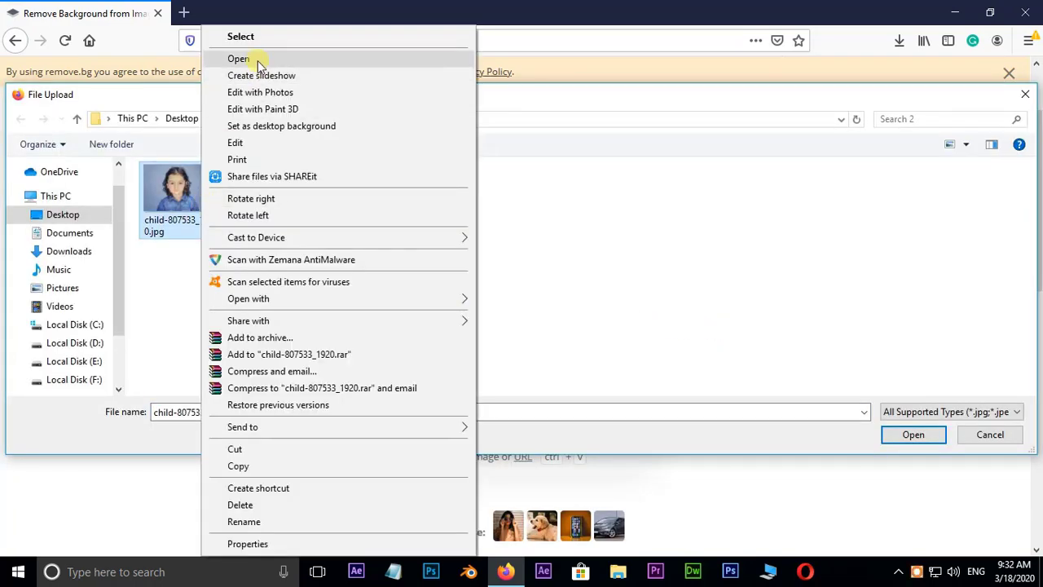
left_click(238, 59)
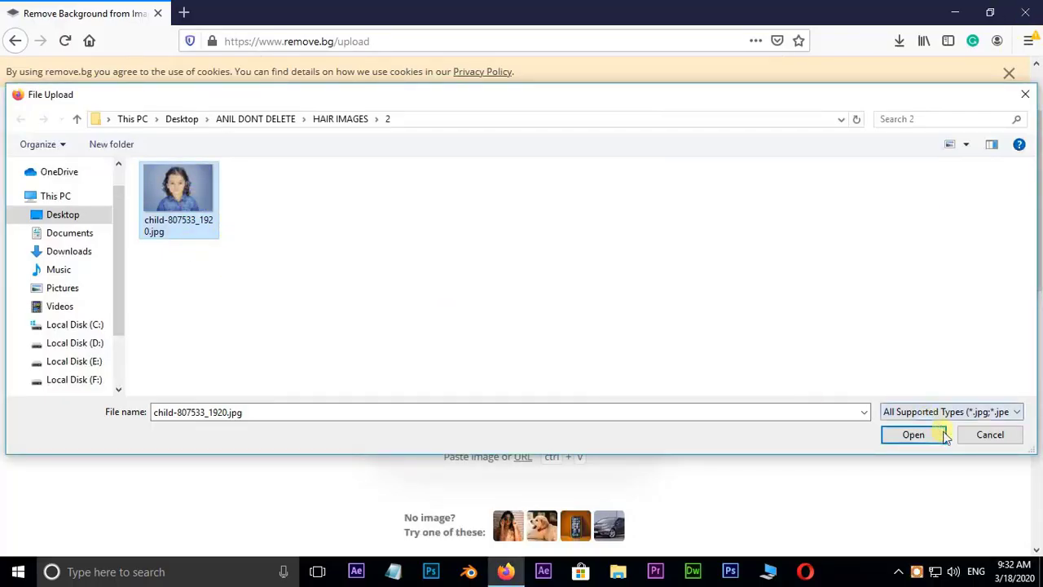
left_click(913, 434)
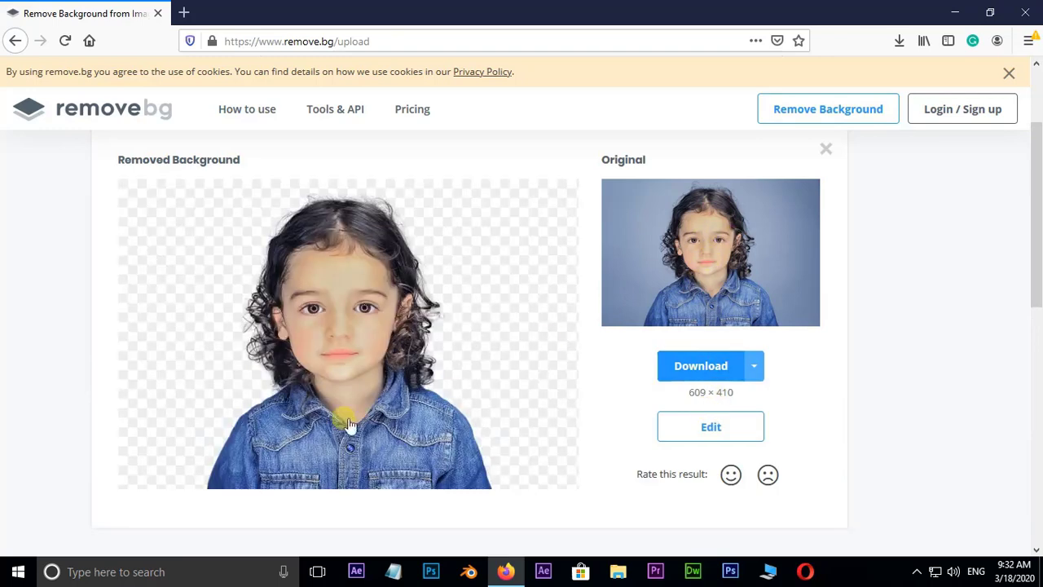
mouse_move(383, 421)
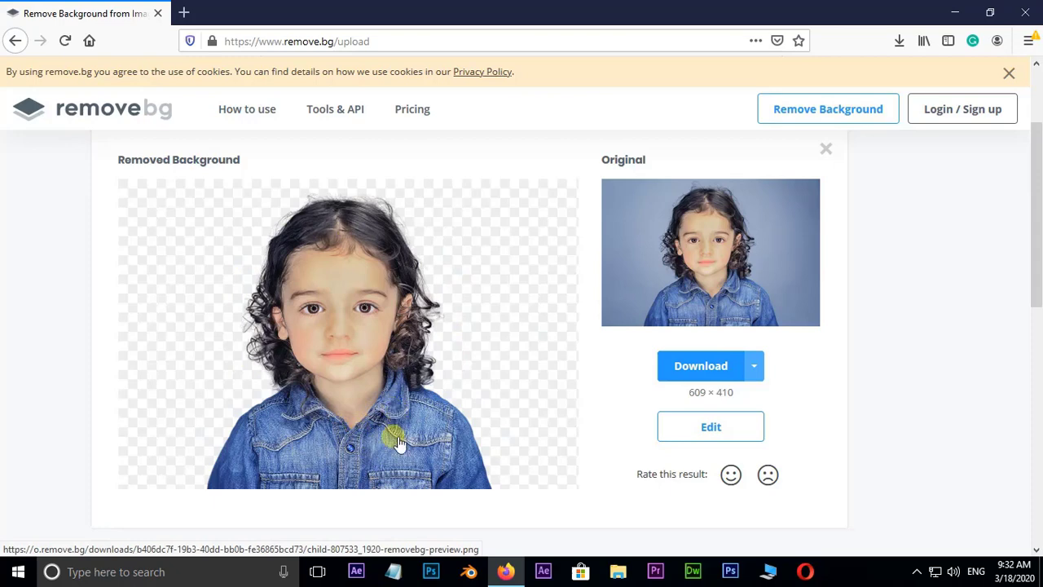
mouse_move(379, 329)
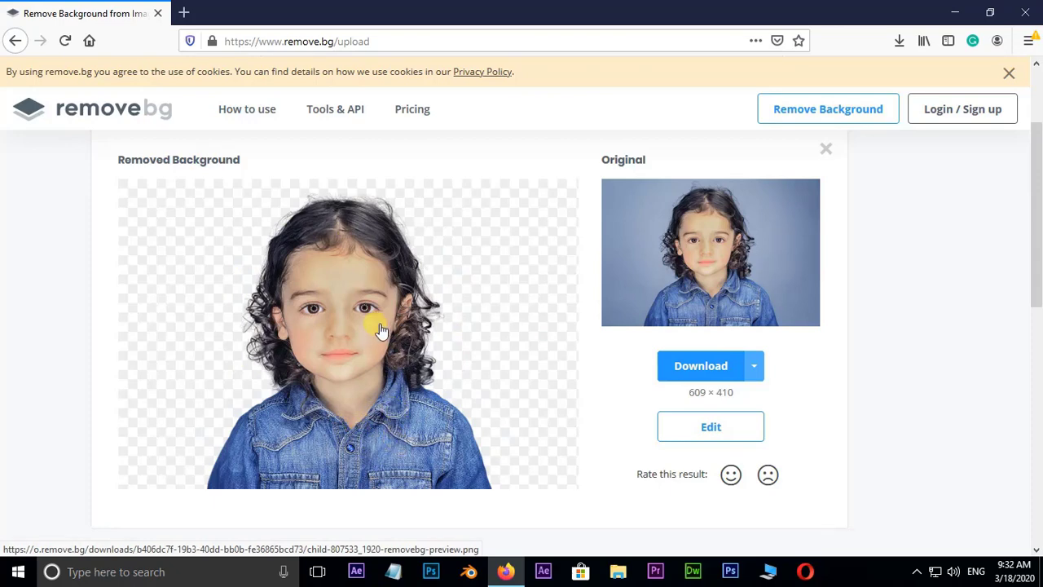
Download the child cut-out and save it as a PNG via Firefox's Save File option
left_click(701, 365)
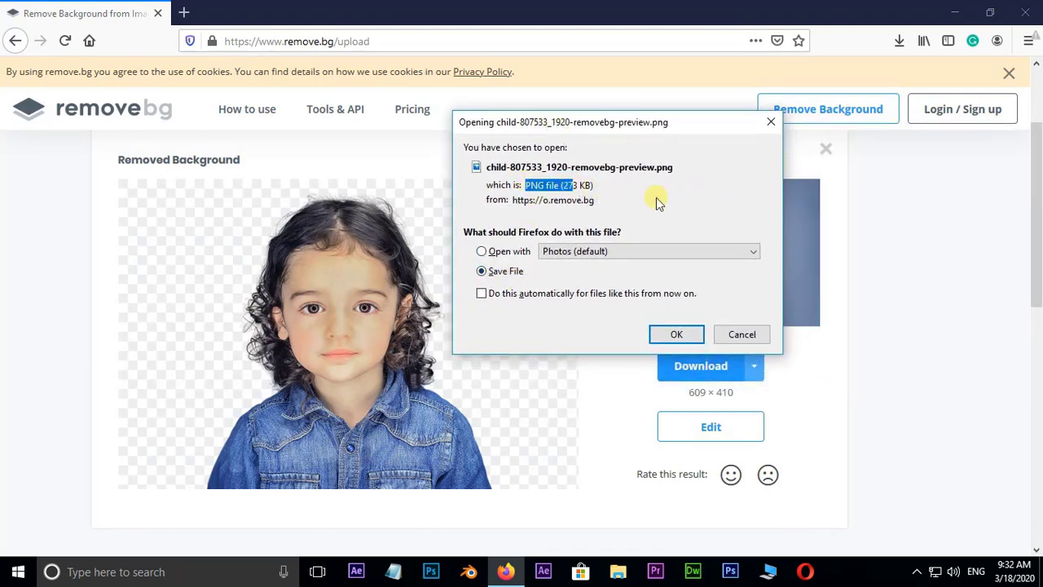
mouse_move(665, 324)
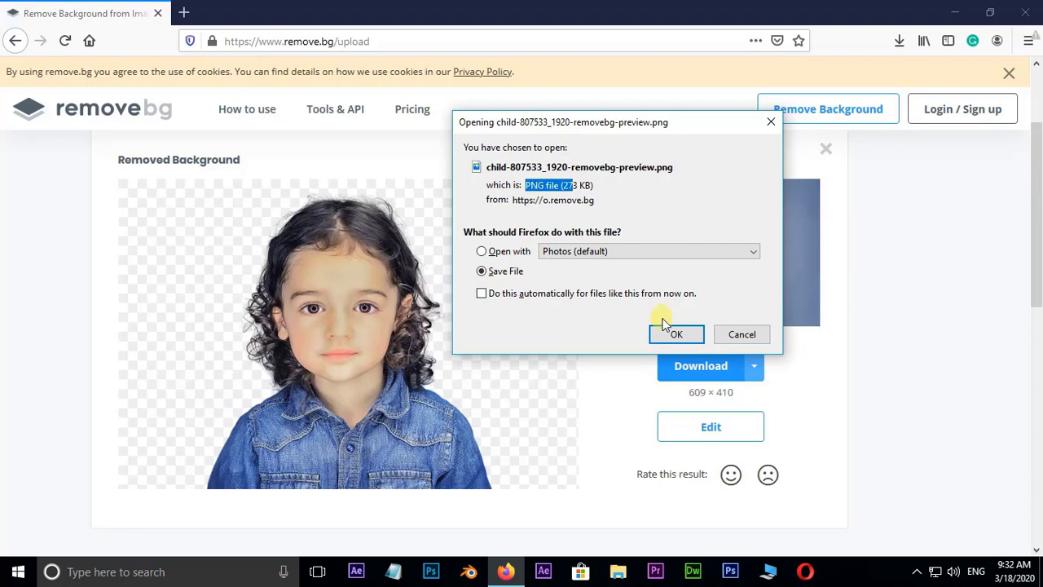
left_click(675, 335)
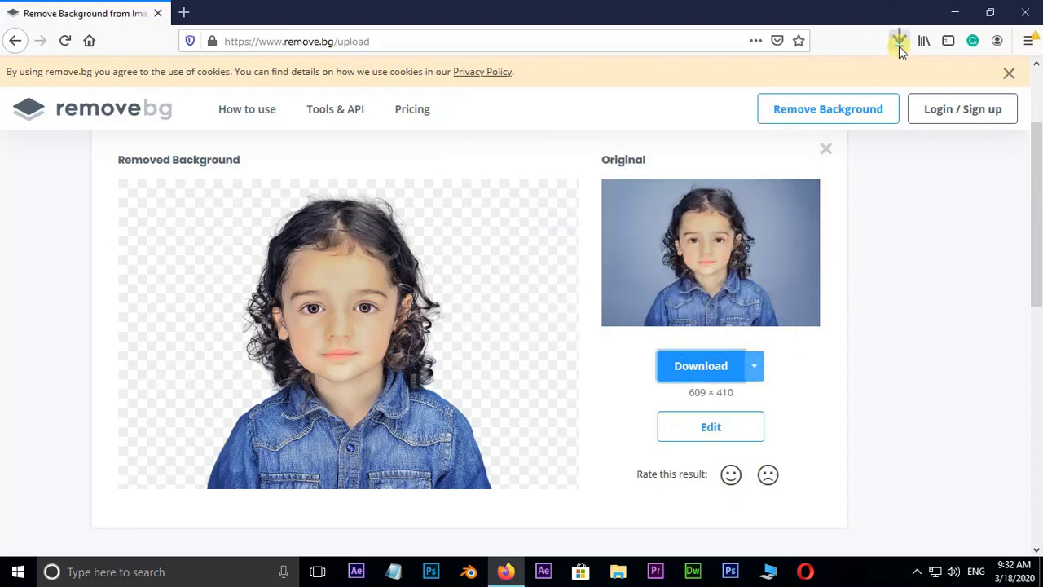
left_click(900, 41)
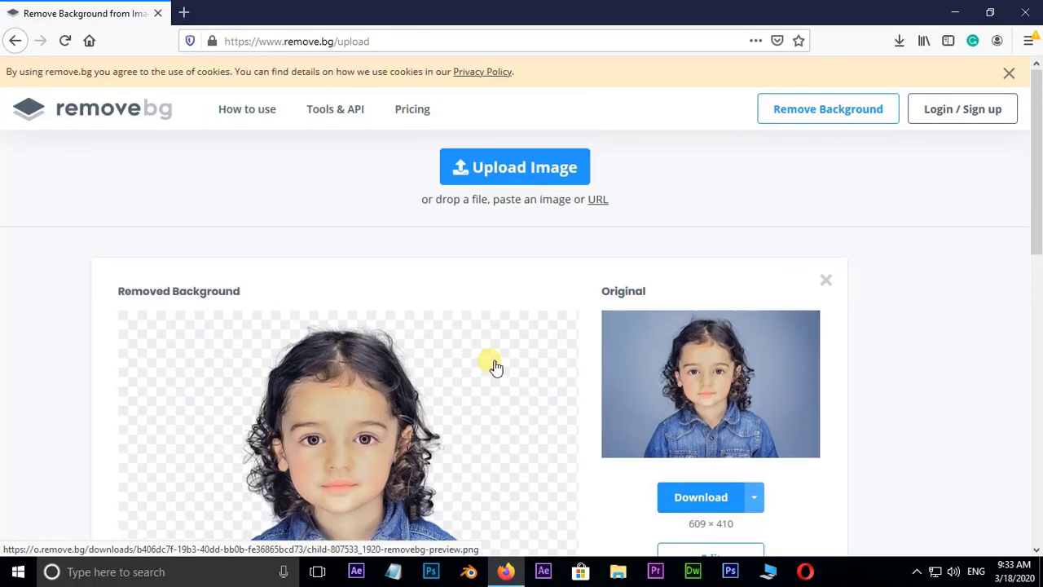
Upload beauty-2537562_1920.jpg from HAIR IMAGES folder 1 to remove its background
left_click(515, 166)
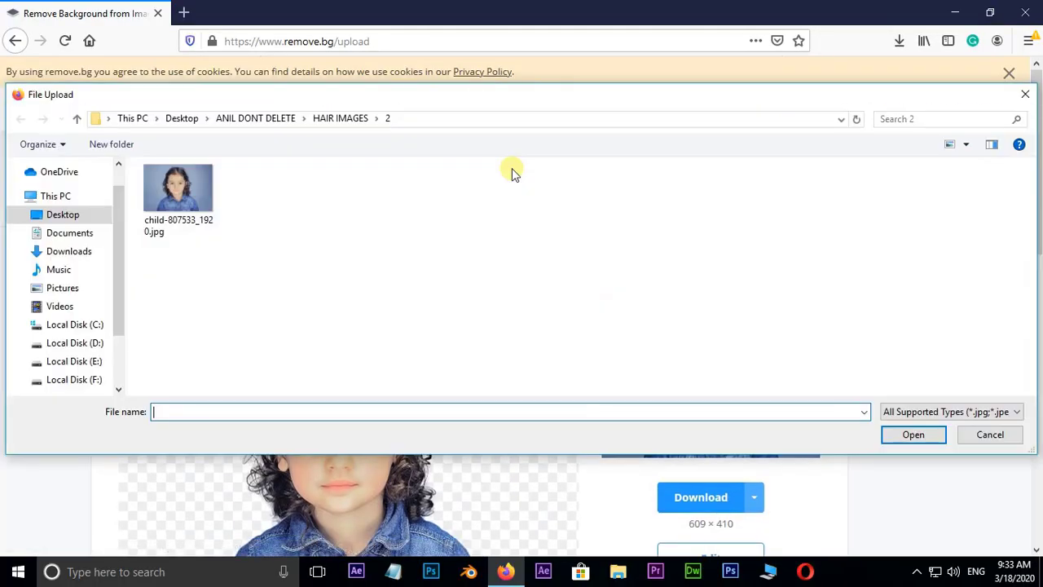
left_click(76, 117)
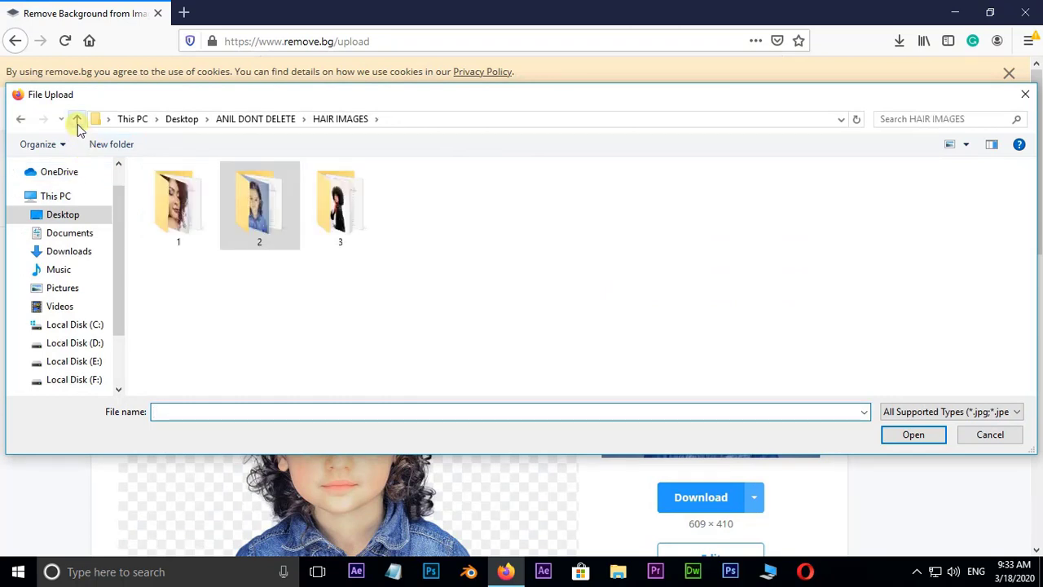
double_click(178, 199)
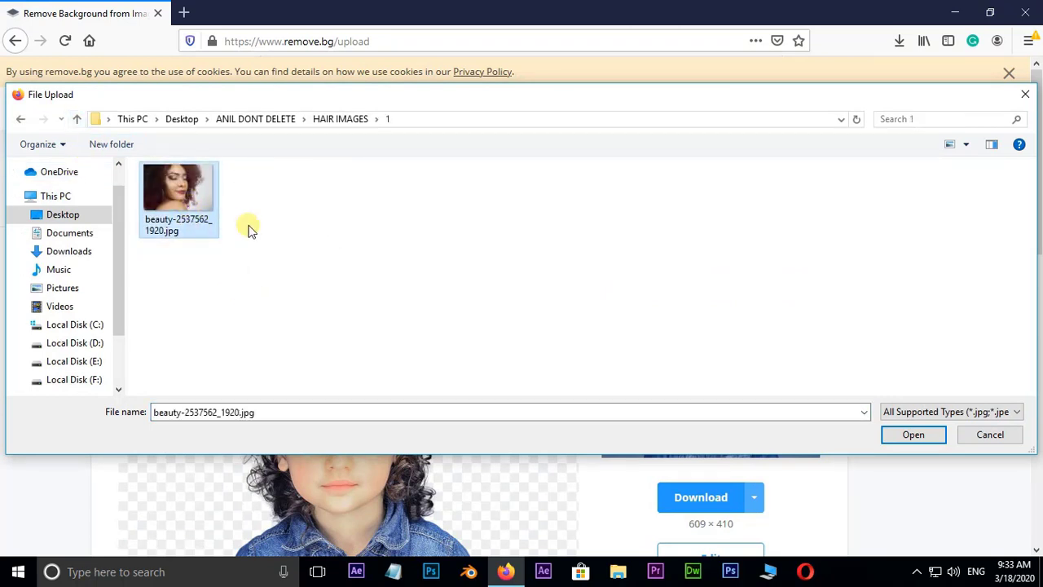
left_click(913, 433)
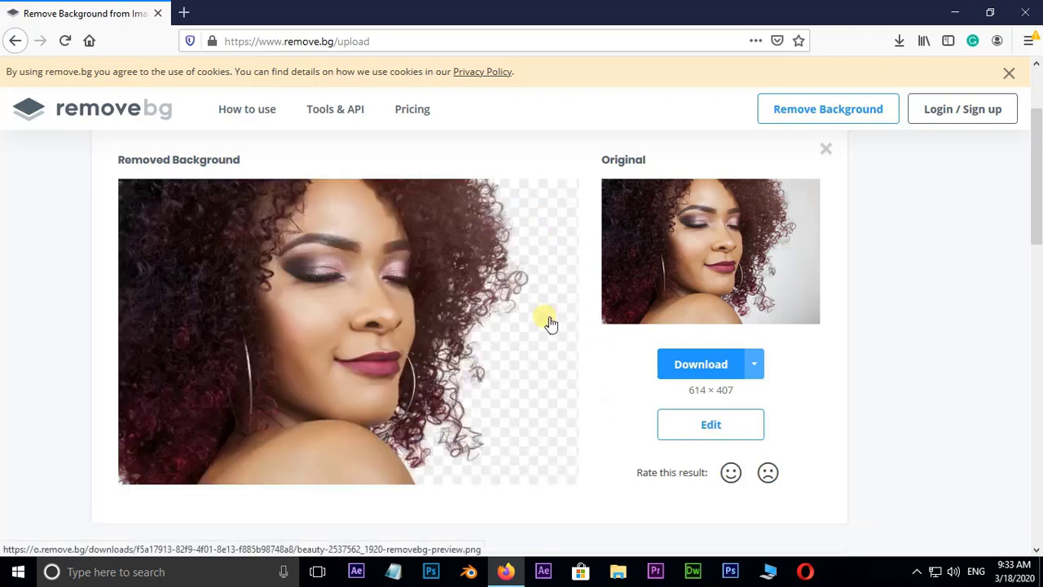
mouse_move(800, 280)
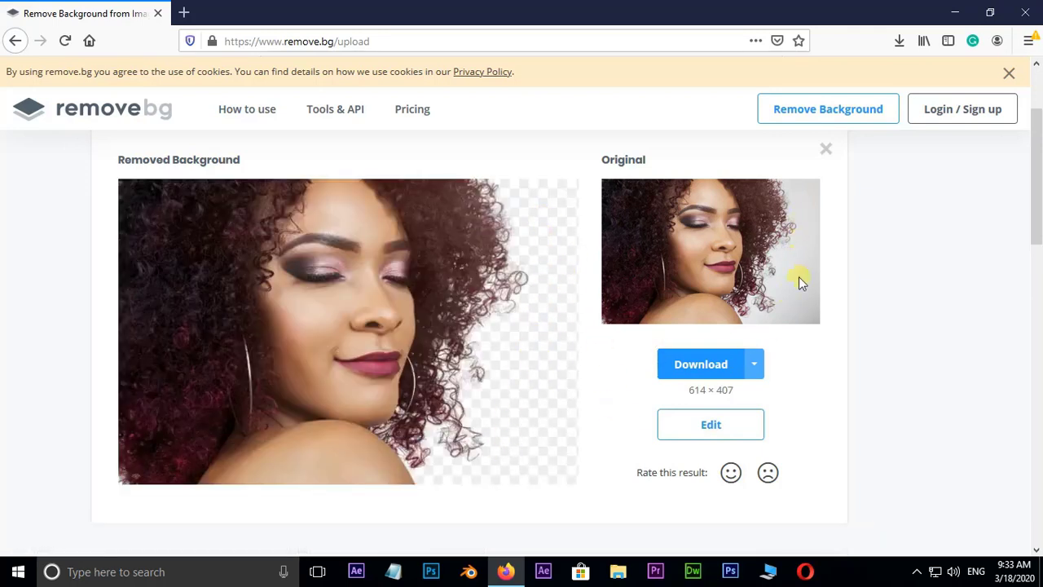
mouse_move(802, 267)
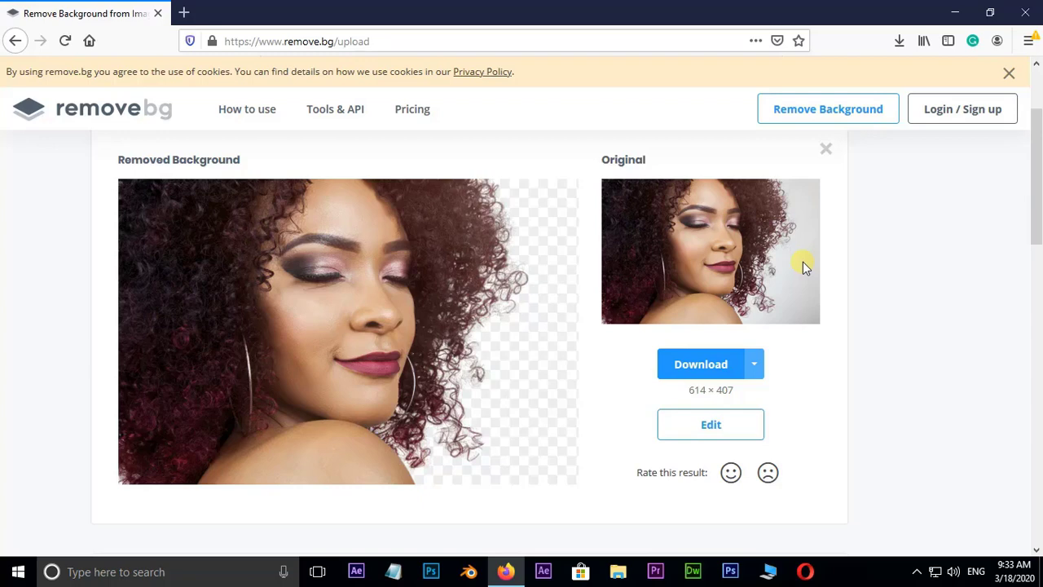
scroll("up", 3)
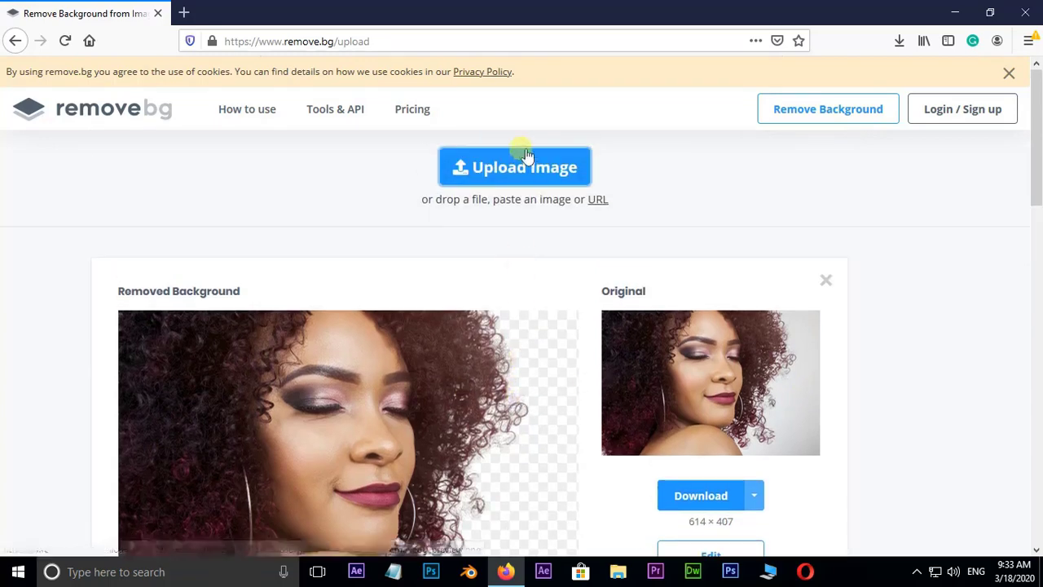
Upload a third photo from HAIR IMAGES, then reveal the downloaded child PNG in its folder
left_click(515, 166)
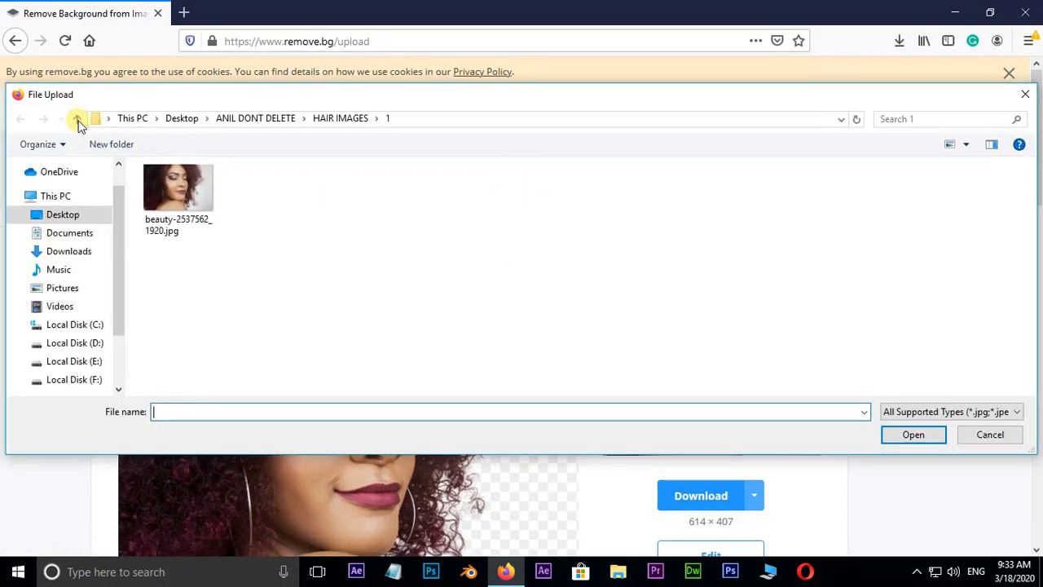
left_click(79, 118)
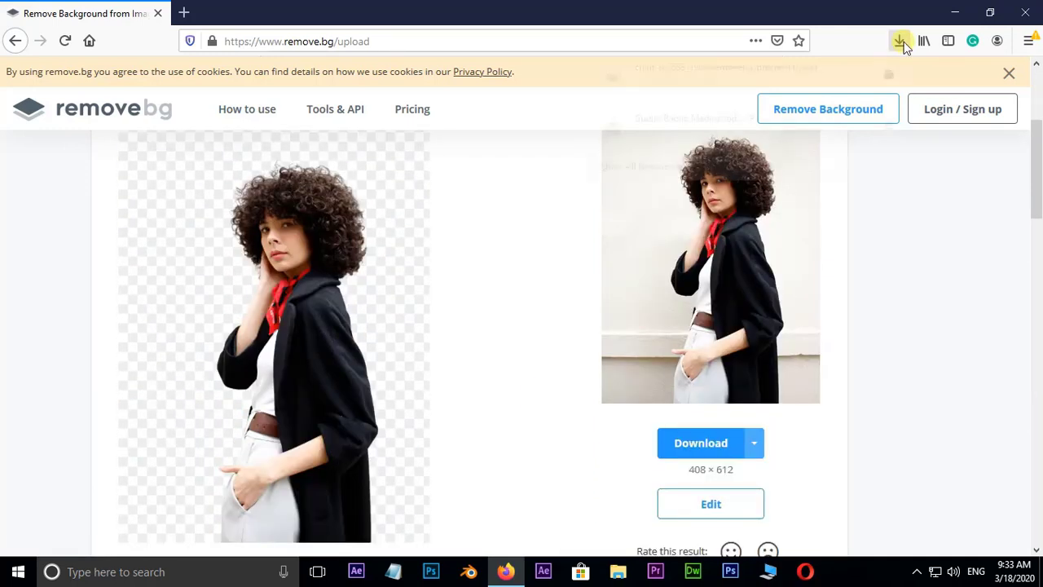
left_click(900, 41)
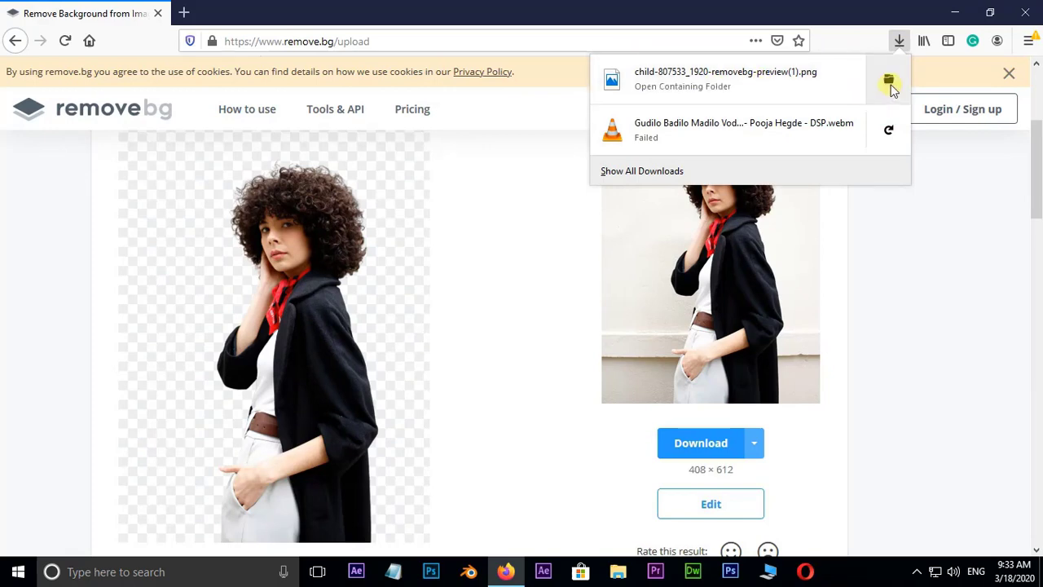
left_click(888, 79)
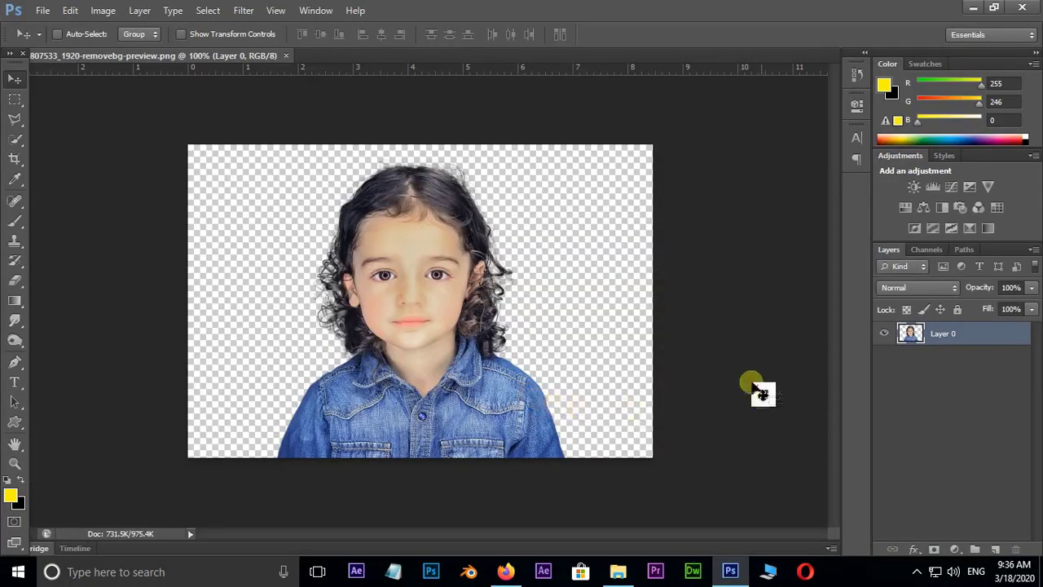
mouse_move(666, 383)
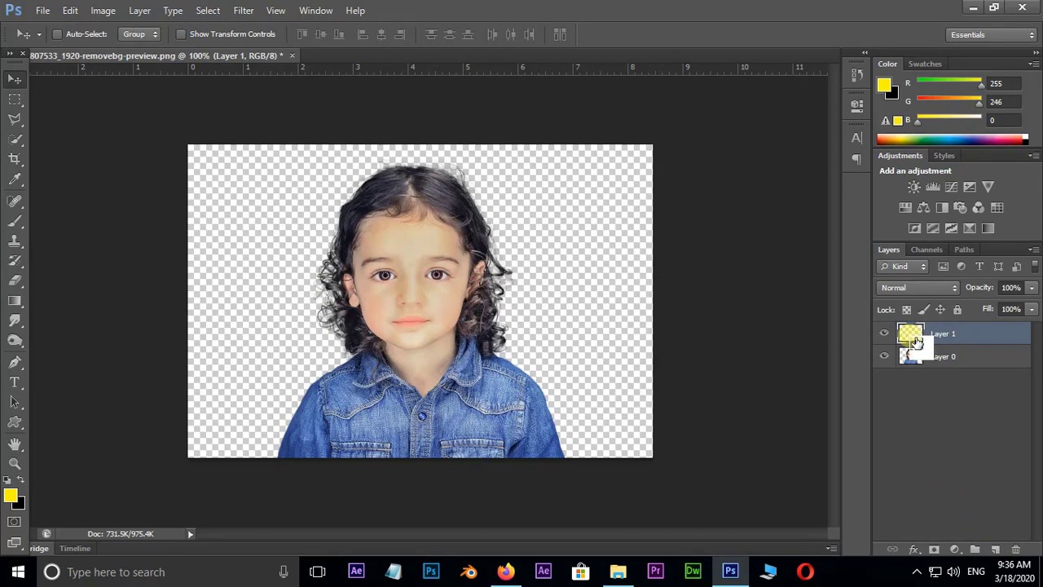
Drag the yellow Layer 1 beneath Layer 0 so the child sits on yellow
left_click_drag(943, 333, 942, 355)
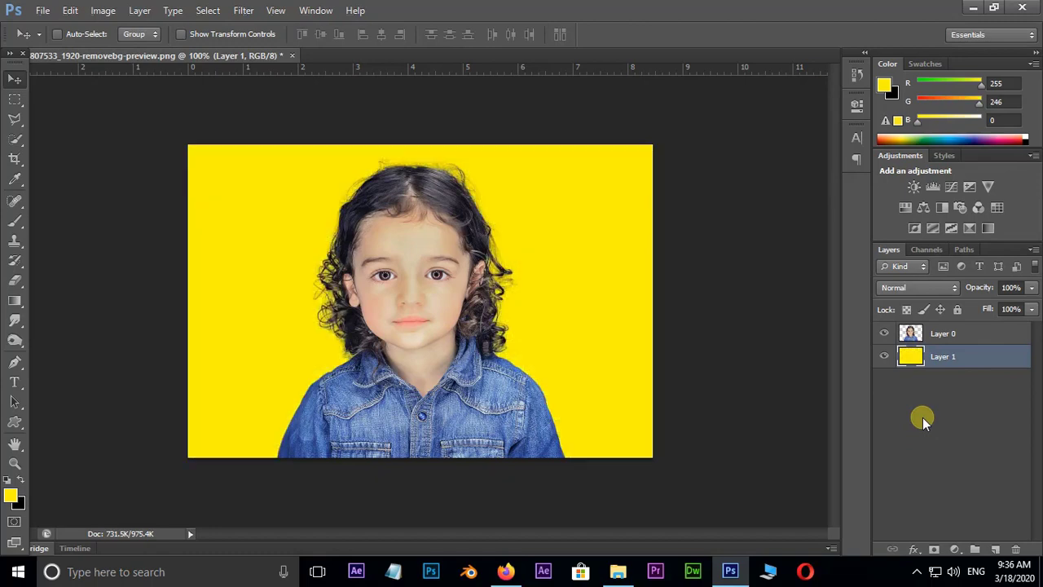
mouse_move(530, 383)
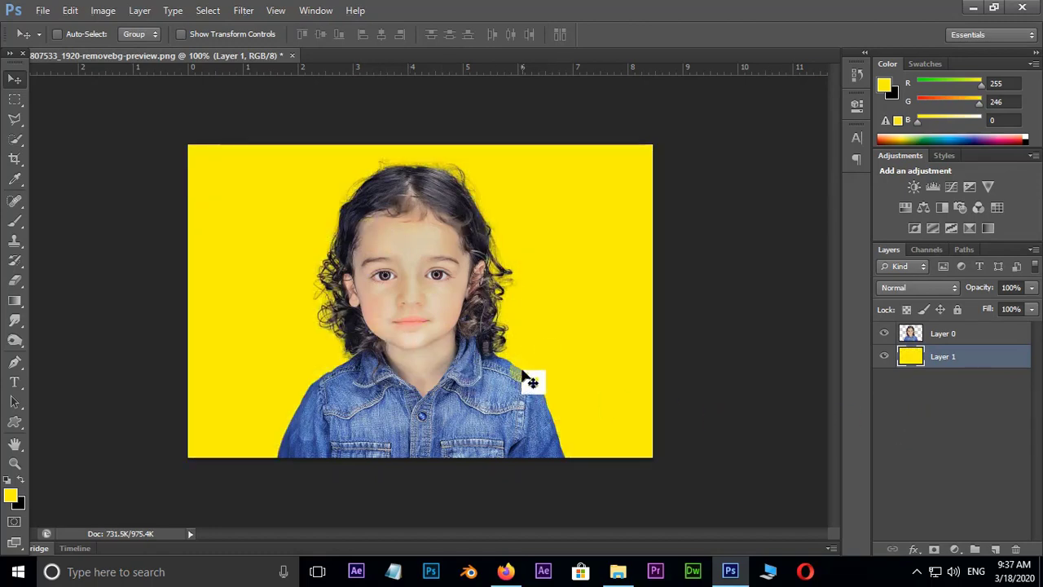